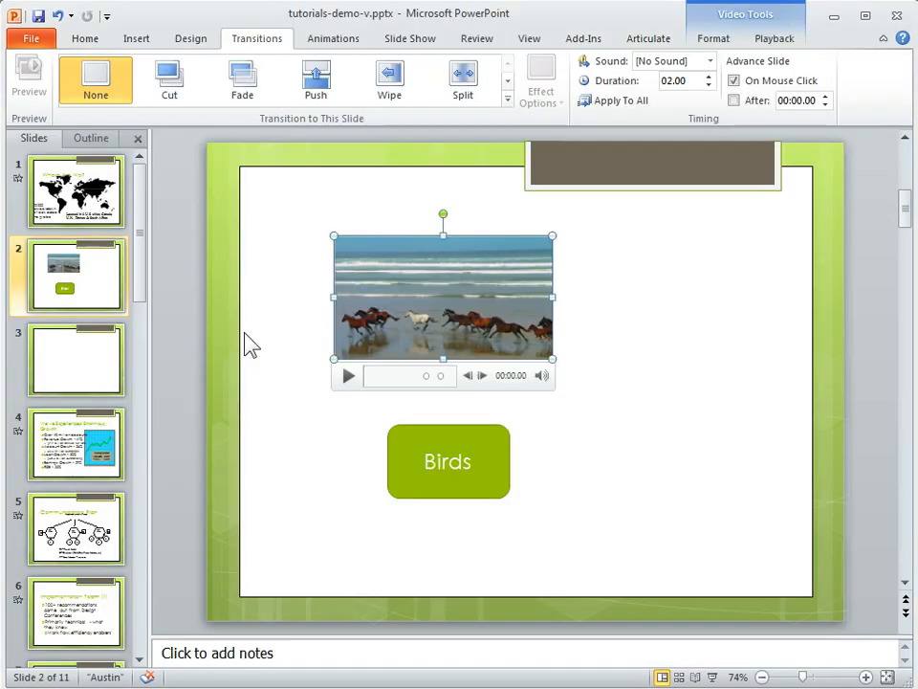
{"action": "mouse_move", "coordinate": [502, 578]}
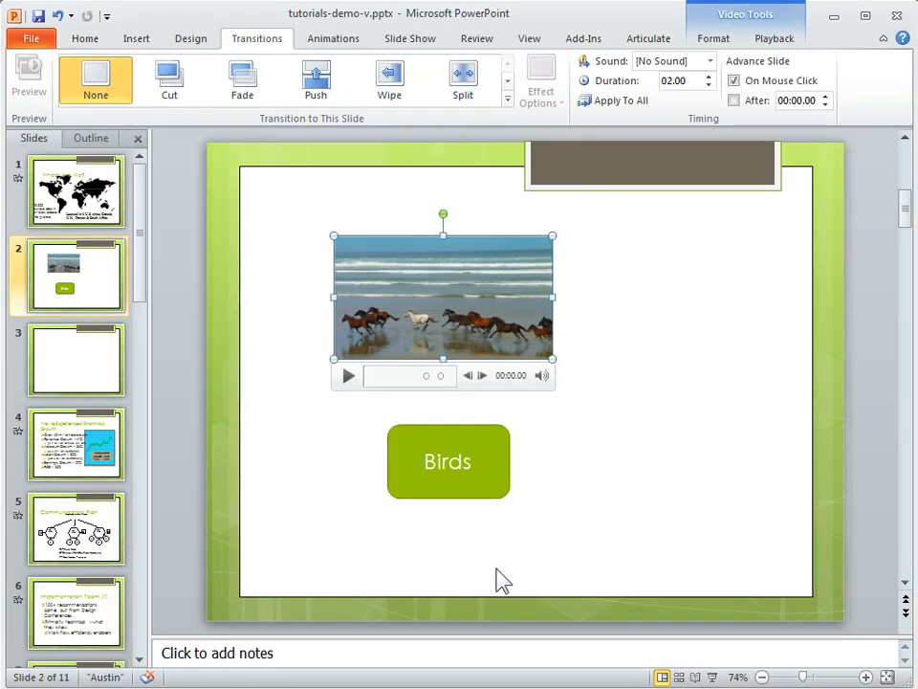
{"action": "mouse_move", "coordinate": [493, 436]}
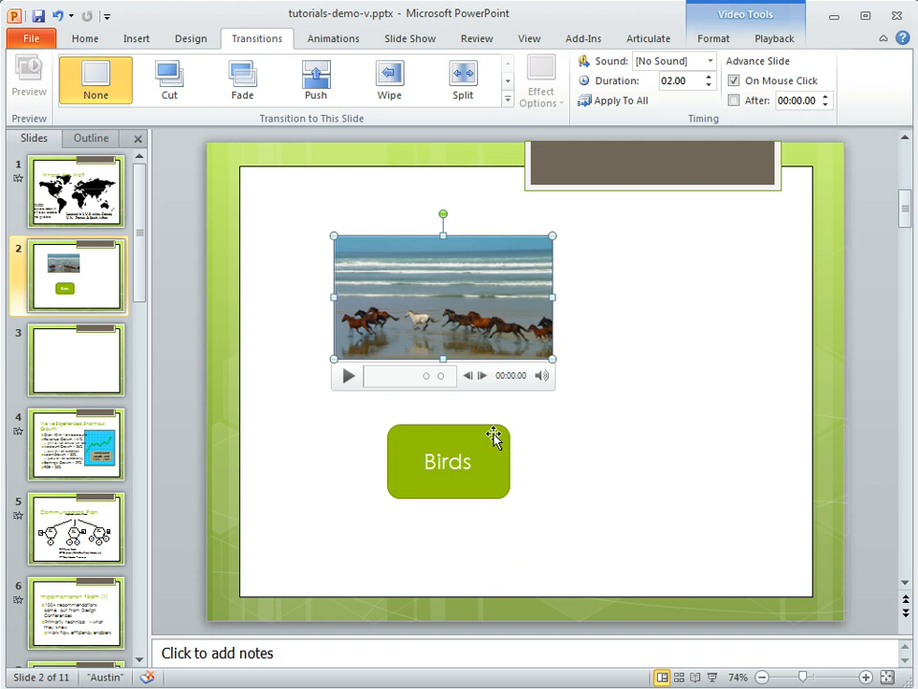
- Cue slide 2's video at Bookmark 2 and bring up its animation effects
{"action": "left_click", "coordinate": [448, 462]}
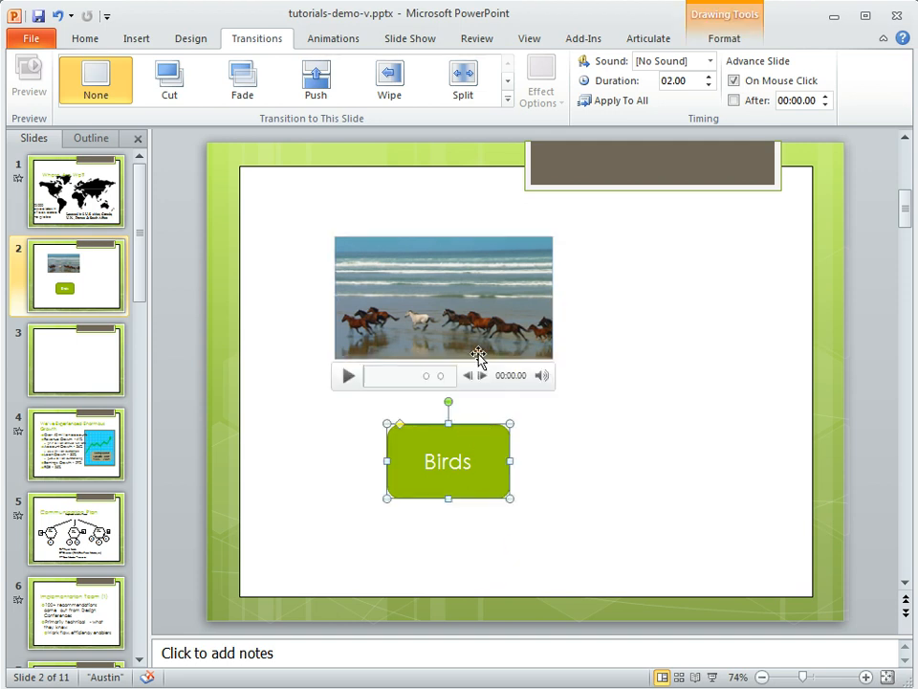
{"action": "mouse_move", "coordinate": [354, 257]}
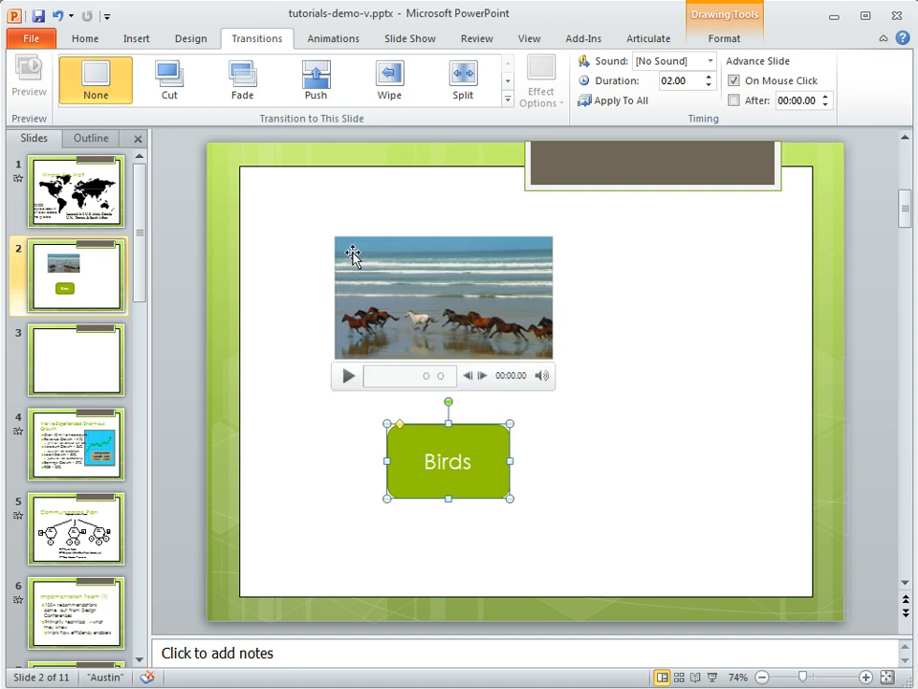
{"action": "mouse_move", "coordinate": [467, 287]}
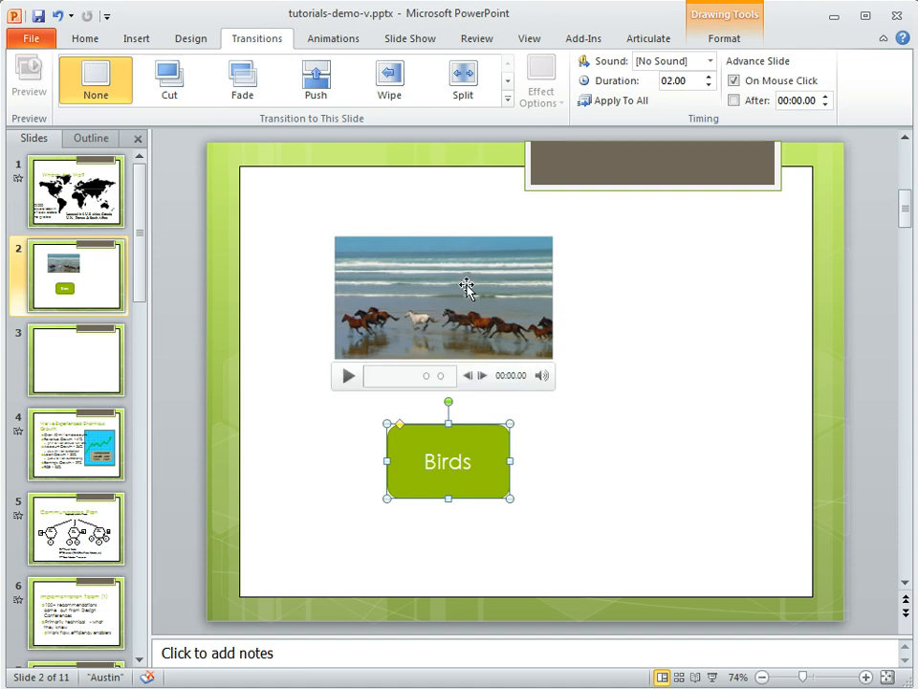
{"action": "mouse_move", "coordinate": [440, 375]}
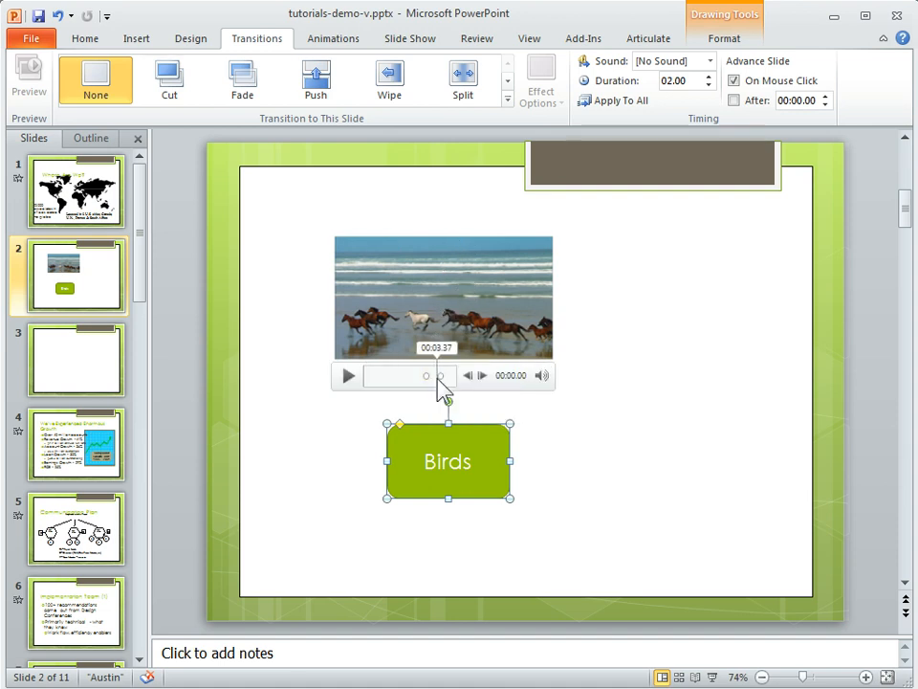
{"action": "mouse_move", "coordinate": [444, 375]}
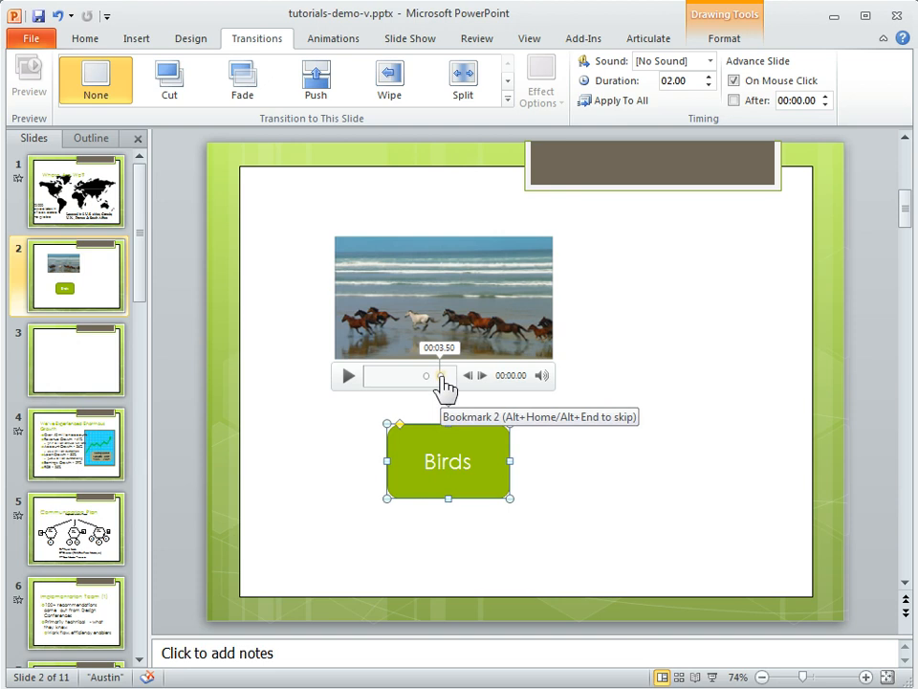
{"action": "left_click", "coordinate": [444, 306]}
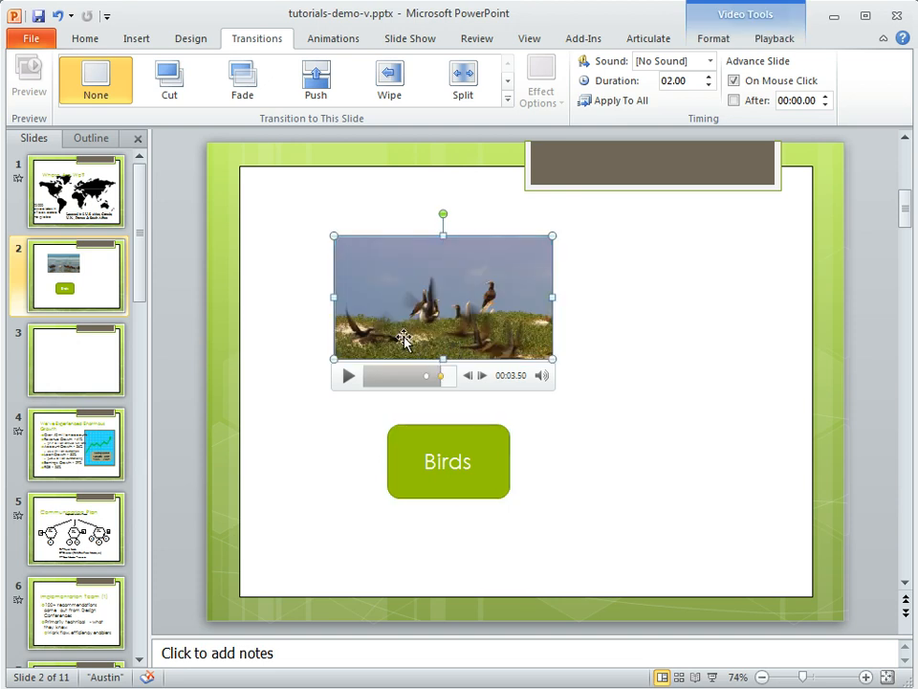
{"action": "mouse_move", "coordinate": [488, 333]}
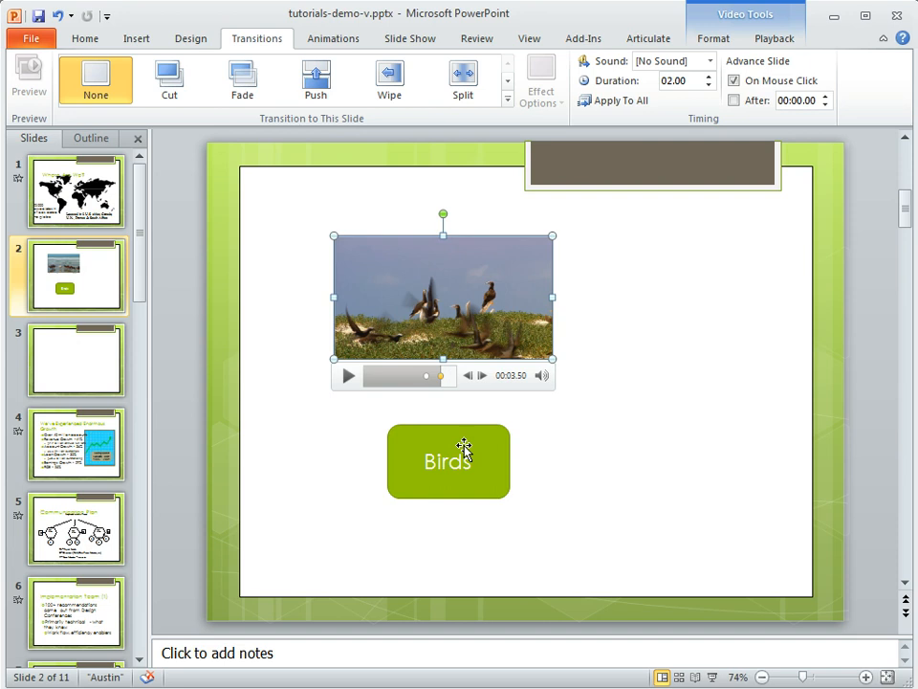
{"action": "mouse_move", "coordinate": [458, 291]}
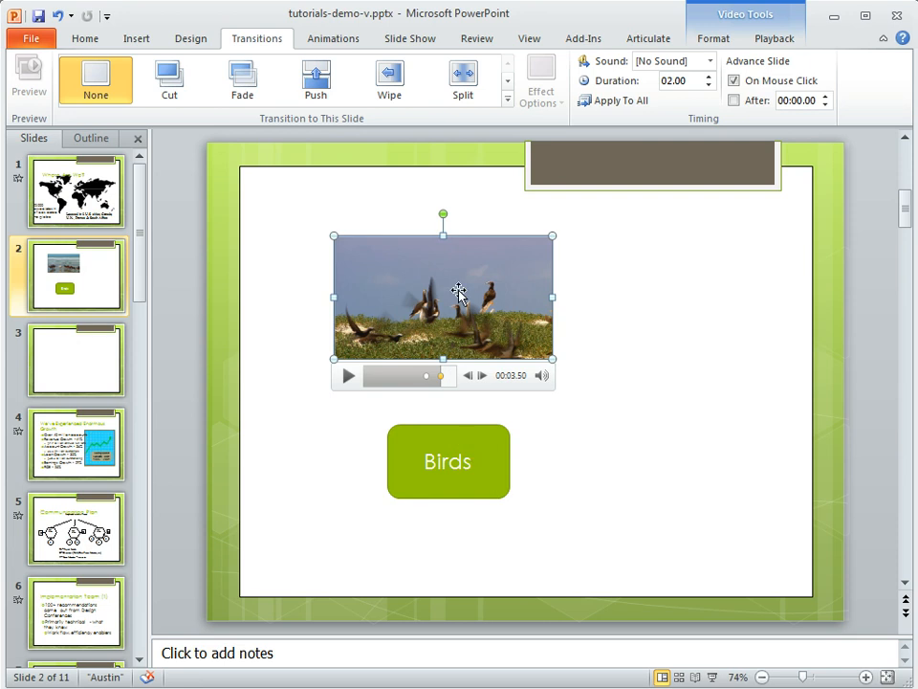
{"action": "mouse_move", "coordinate": [457, 321]}
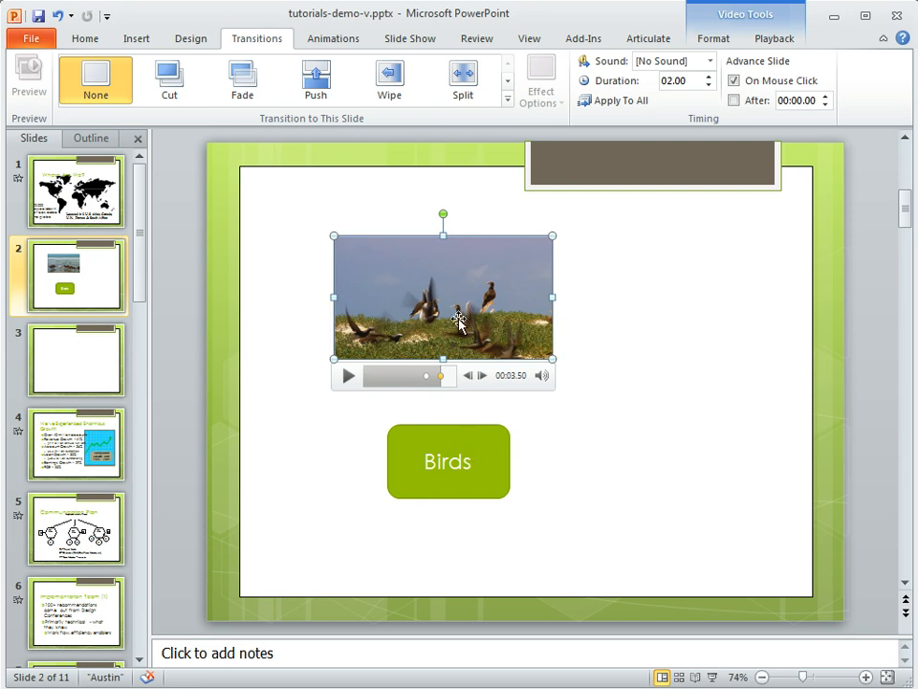
{"action": "mouse_move", "coordinate": [467, 291]}
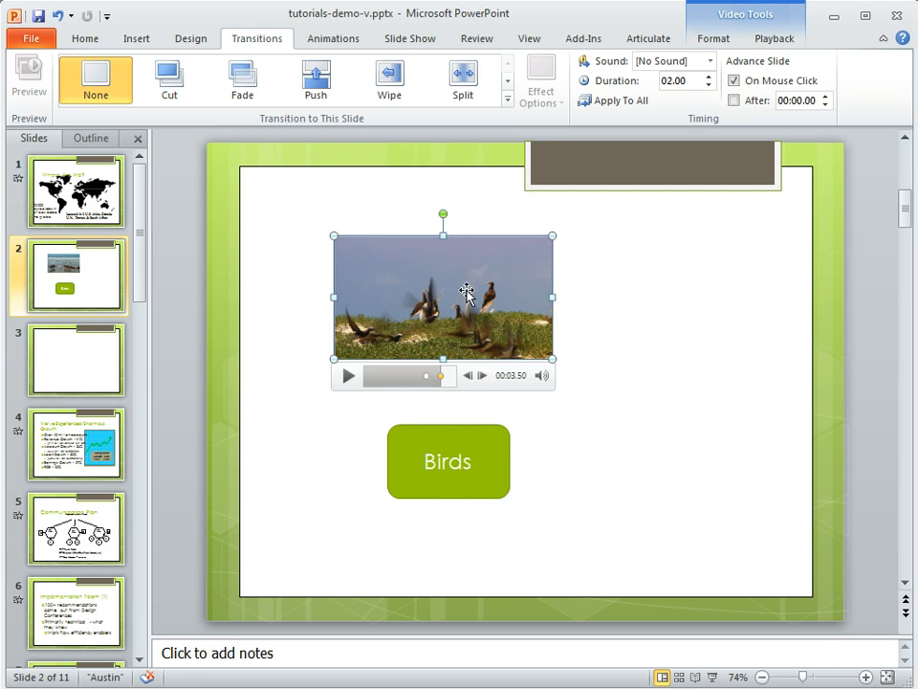
{"action": "mouse_move", "coordinate": [444, 375]}
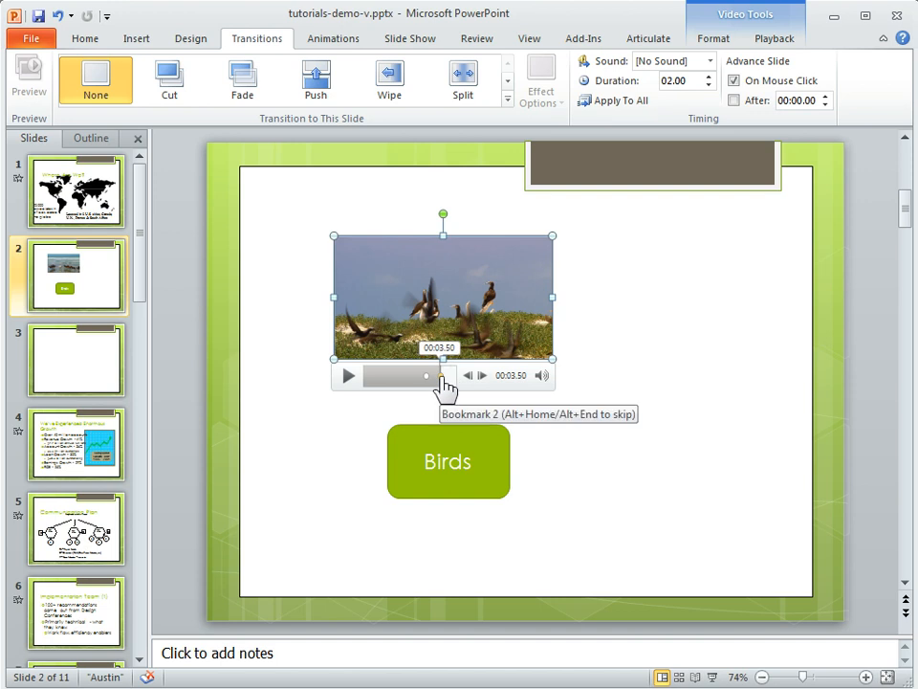
{"action": "left_click", "coordinate": [332, 38]}
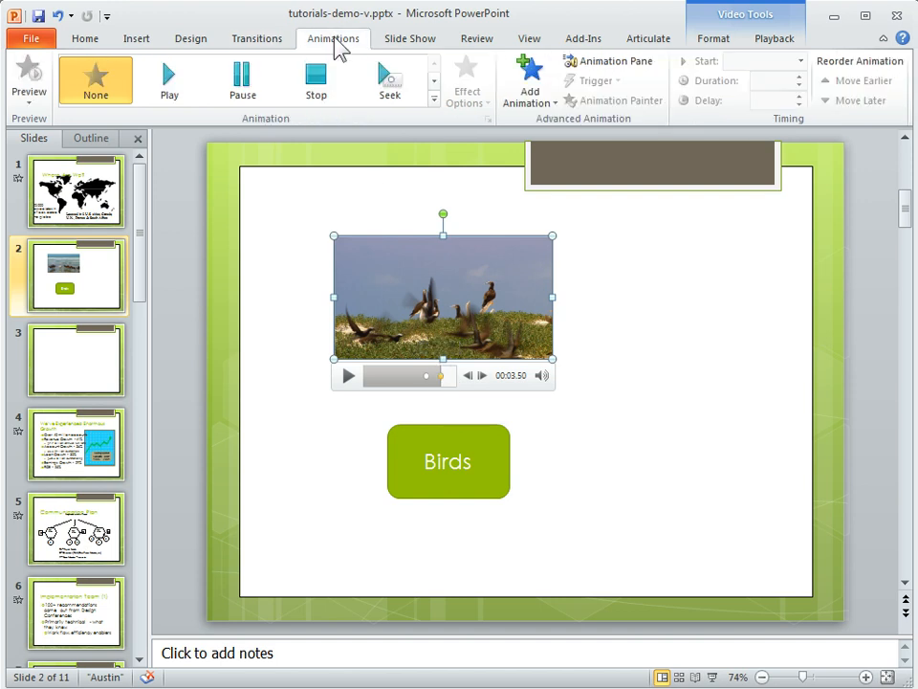
{"action": "left_click", "coordinate": [390, 81]}
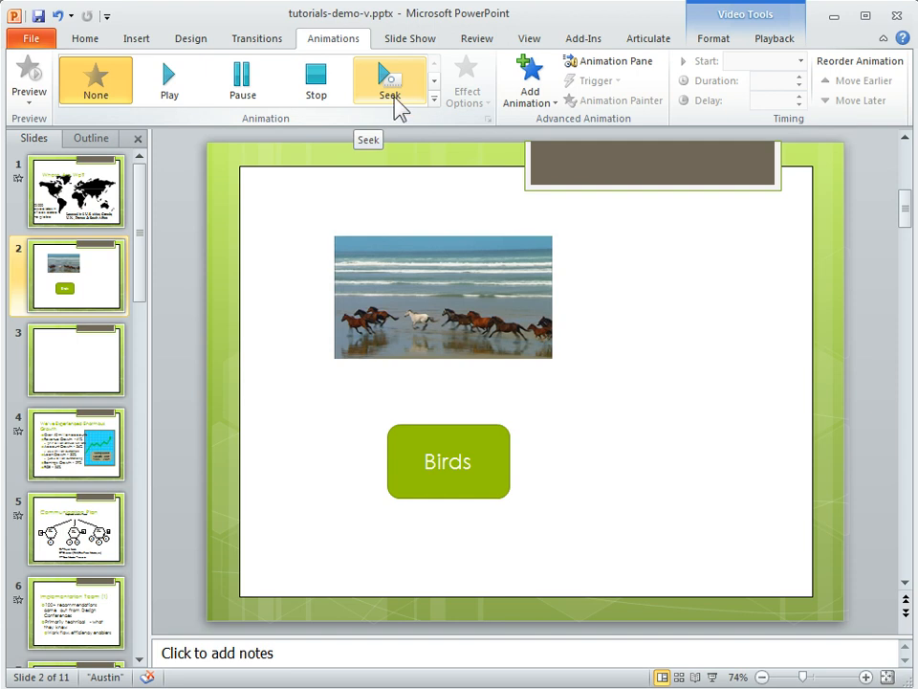
- Apply the Seek animation to the video, starting on click
{"action": "left_click", "coordinate": [391, 81]}
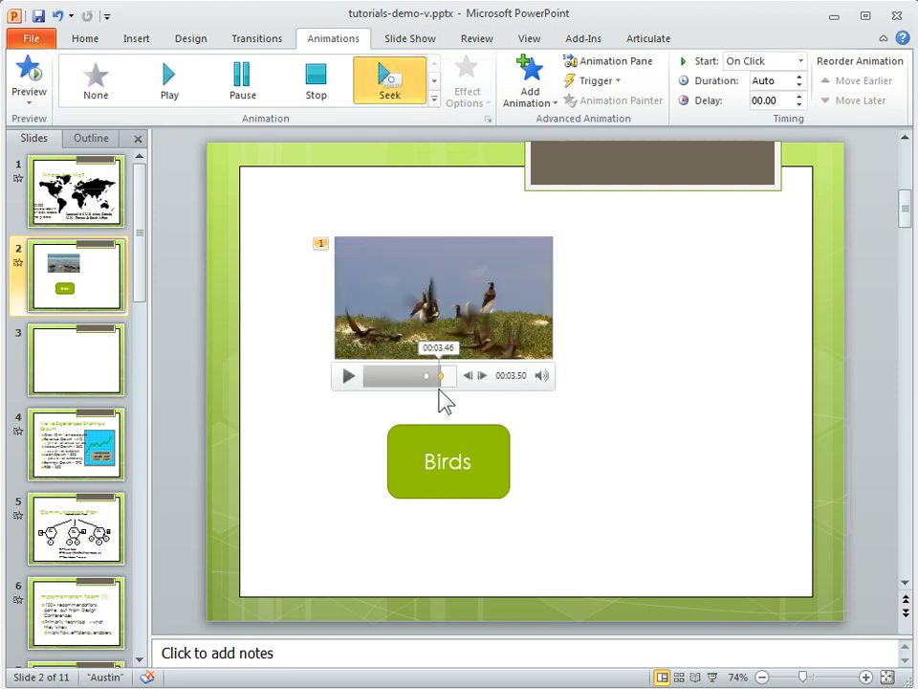
{"action": "mouse_move", "coordinate": [322, 258]}
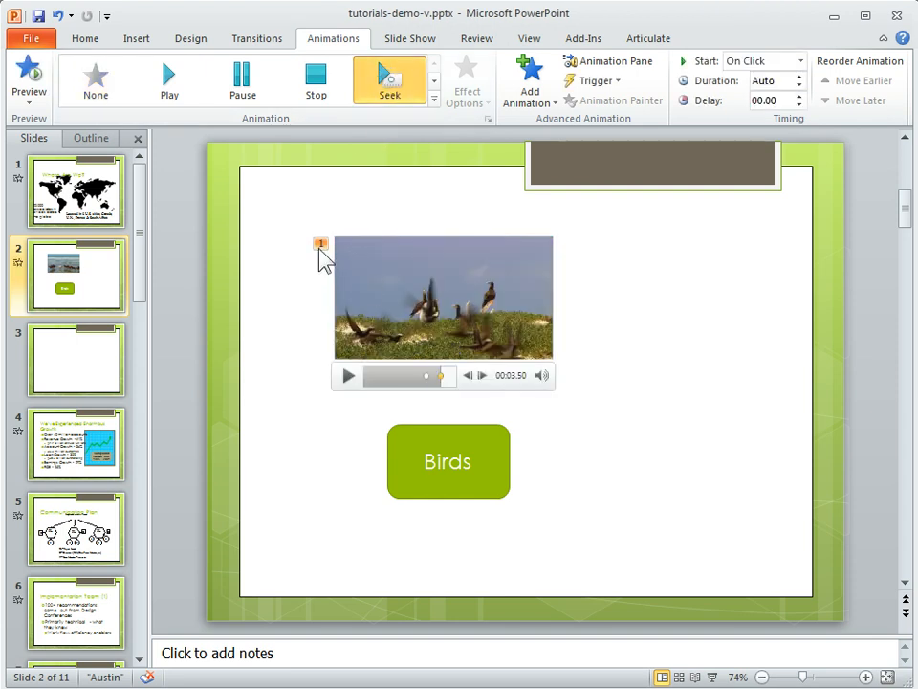
{"action": "mouse_move", "coordinate": [402, 302]}
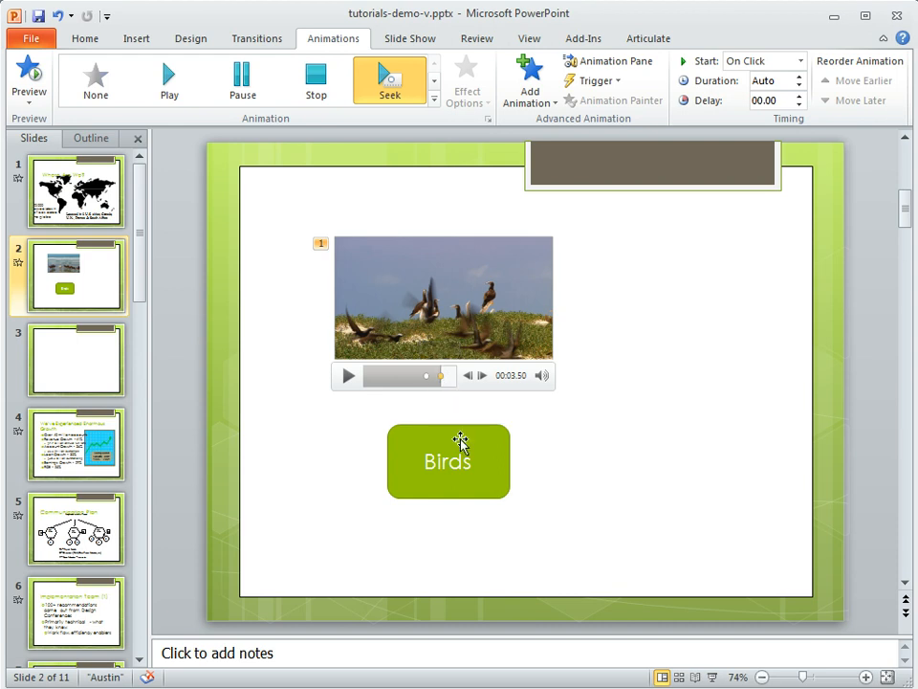
{"action": "mouse_move", "coordinate": [490, 450]}
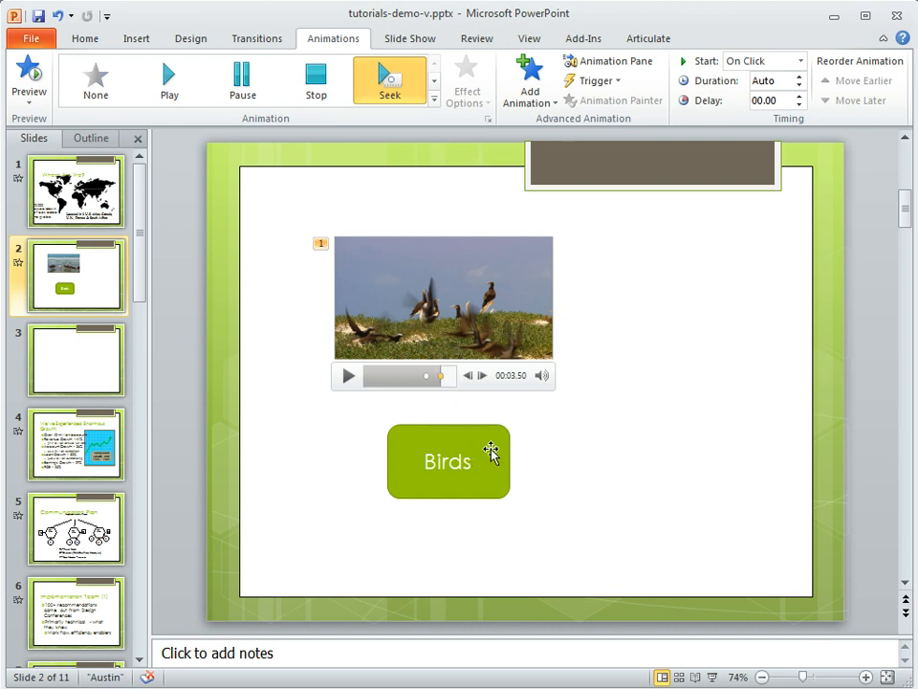
{"action": "mouse_move", "coordinate": [467, 450]}
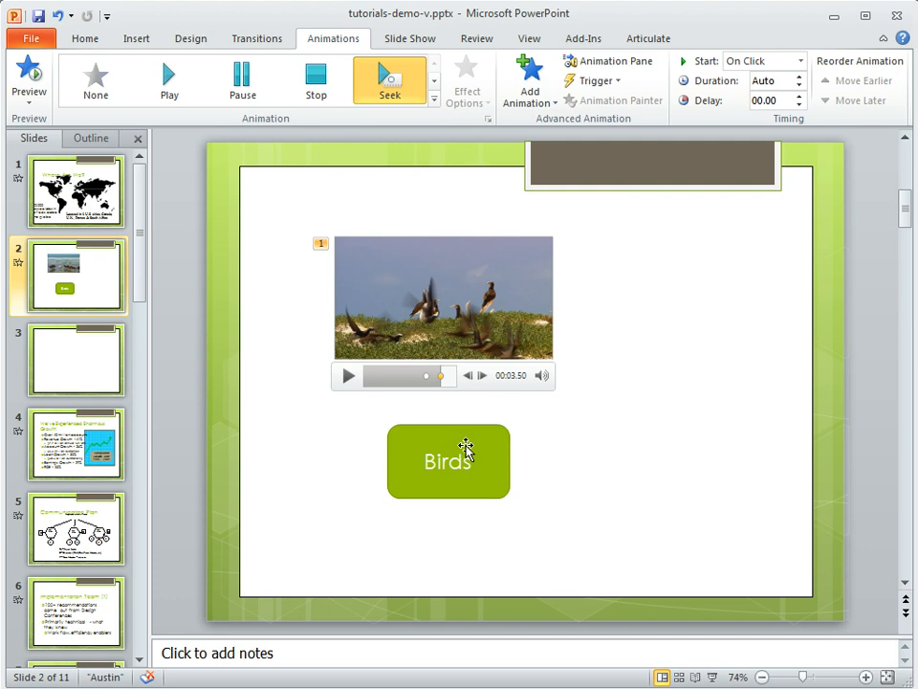
{"action": "mouse_move", "coordinate": [456, 318]}
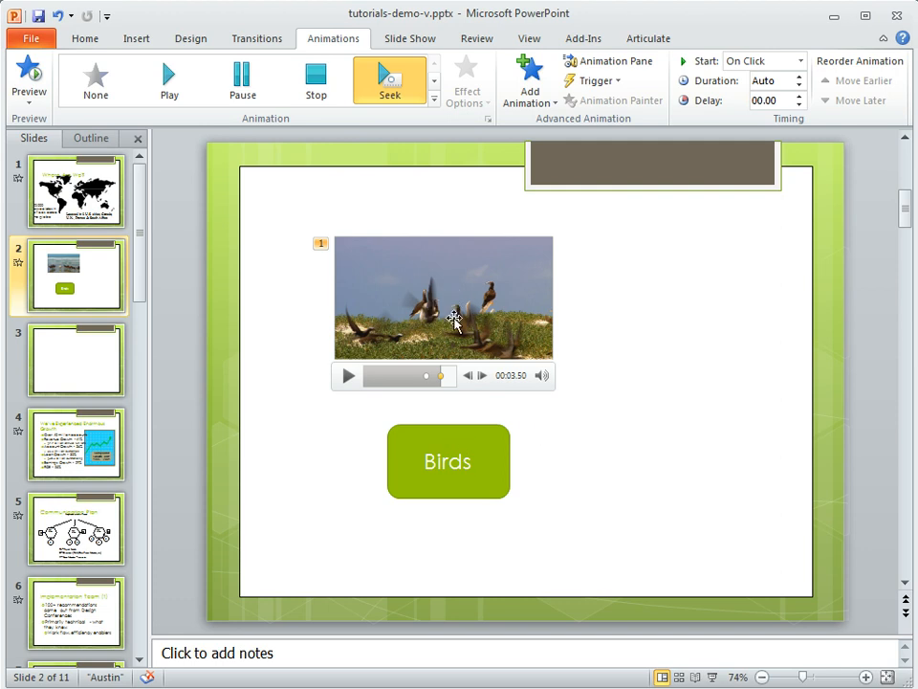
- Trigger the video's Seek animation on click of Rounded Rectangle 19 (the Birds button)
{"action": "left_click", "coordinate": [444, 296]}
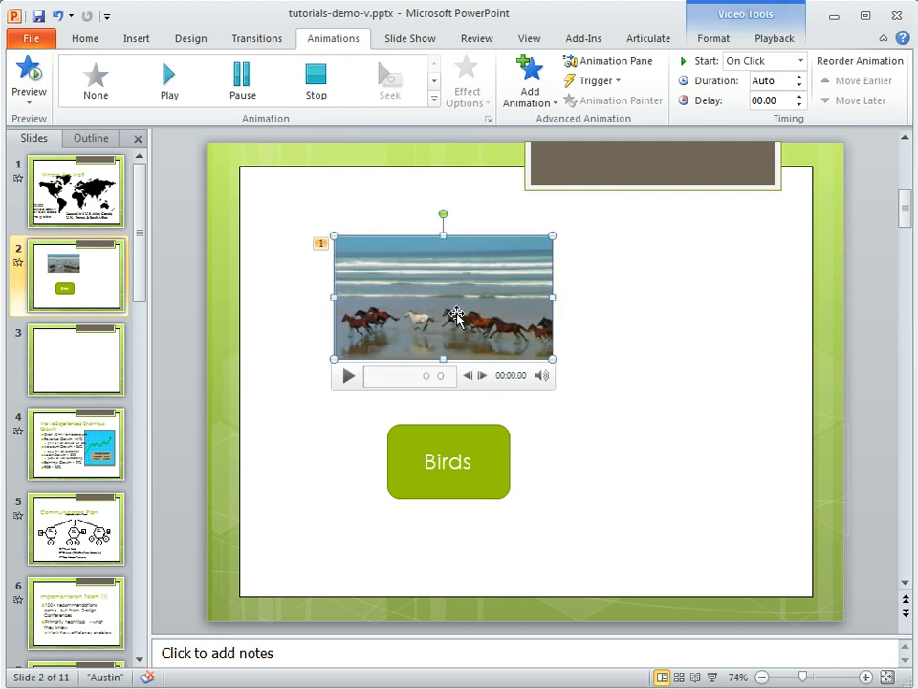
{"action": "left_click", "coordinate": [593, 80]}
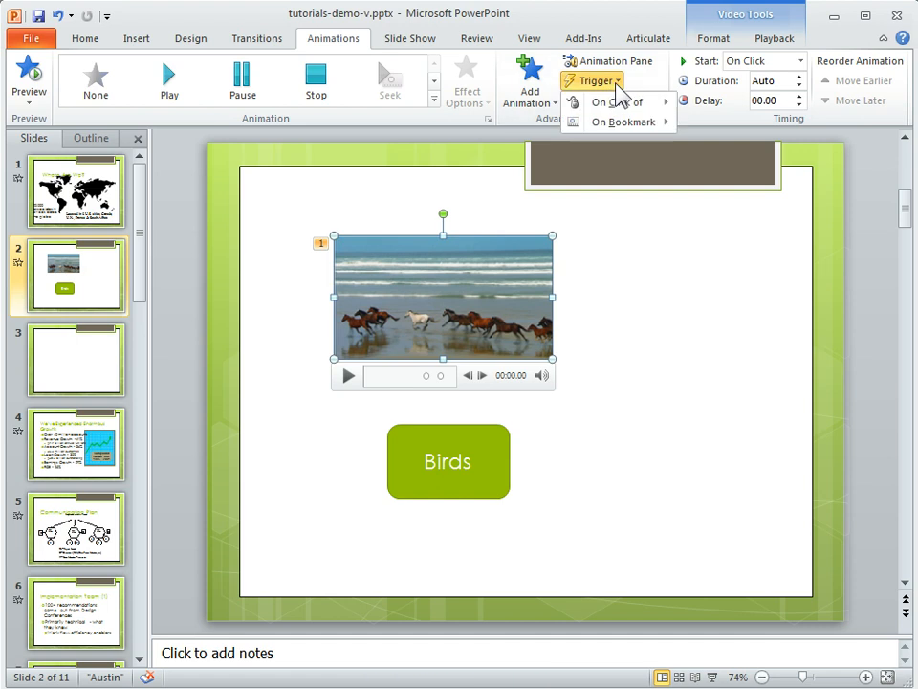
{"action": "left_click", "coordinate": [616, 102]}
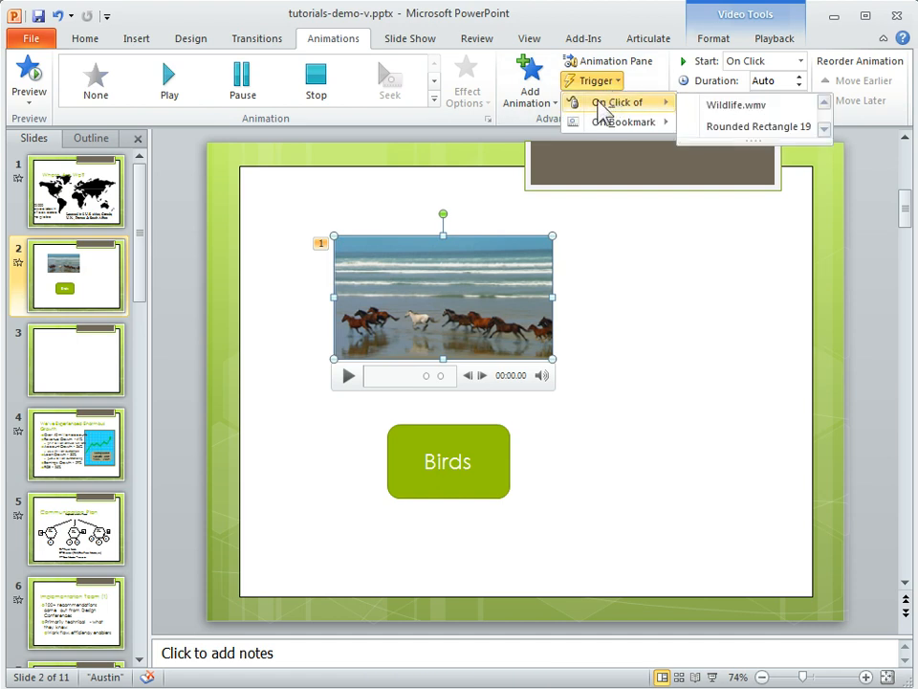
{"action": "mouse_move", "coordinate": [756, 126]}
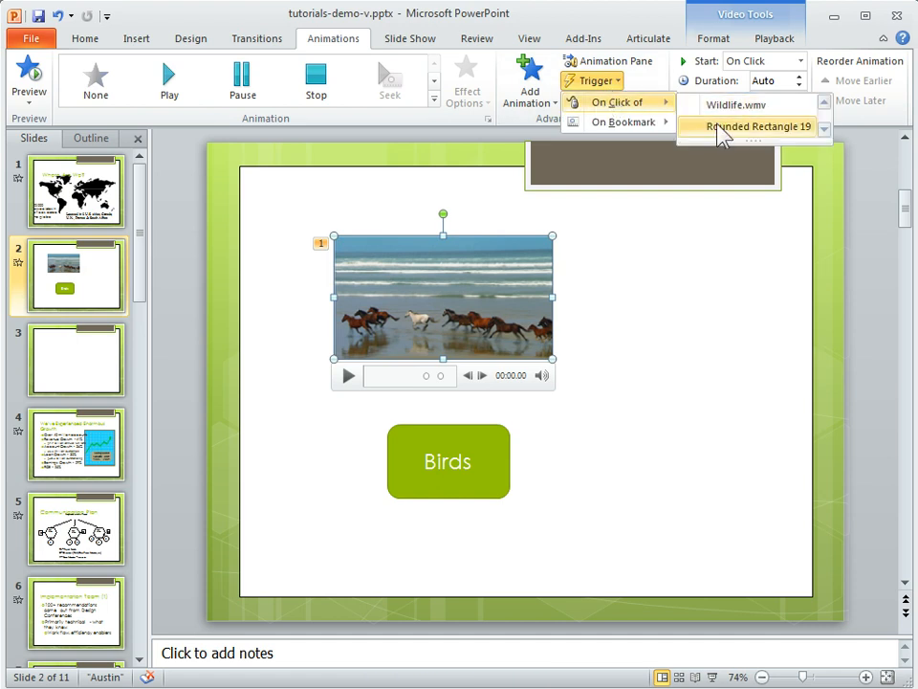
{"action": "left_click", "coordinate": [758, 126]}
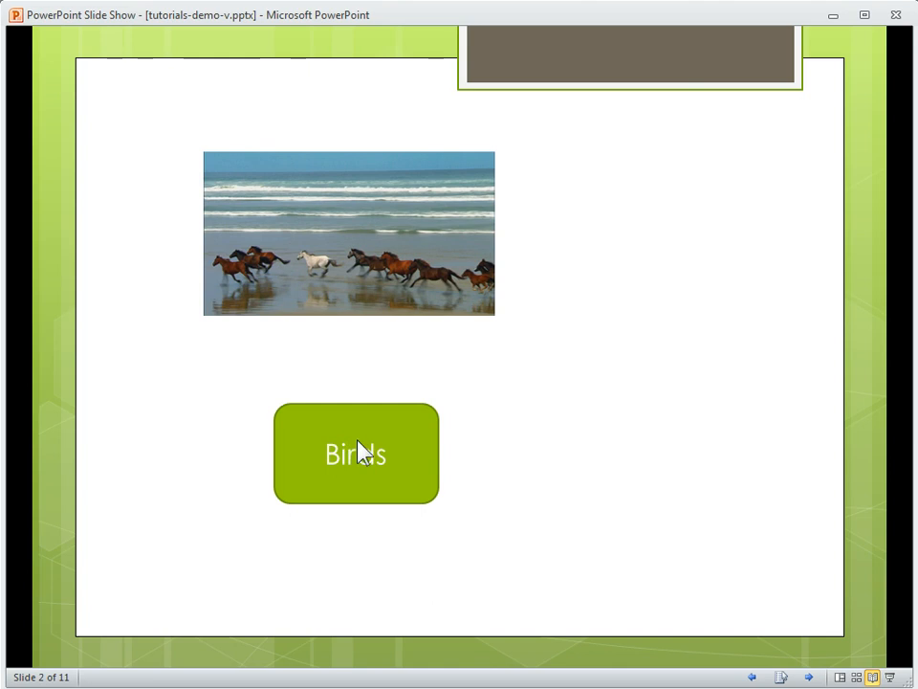
- Click the Birds button in the slide show to jump the video to the bird footage
{"action": "left_click", "coordinate": [356, 453]}
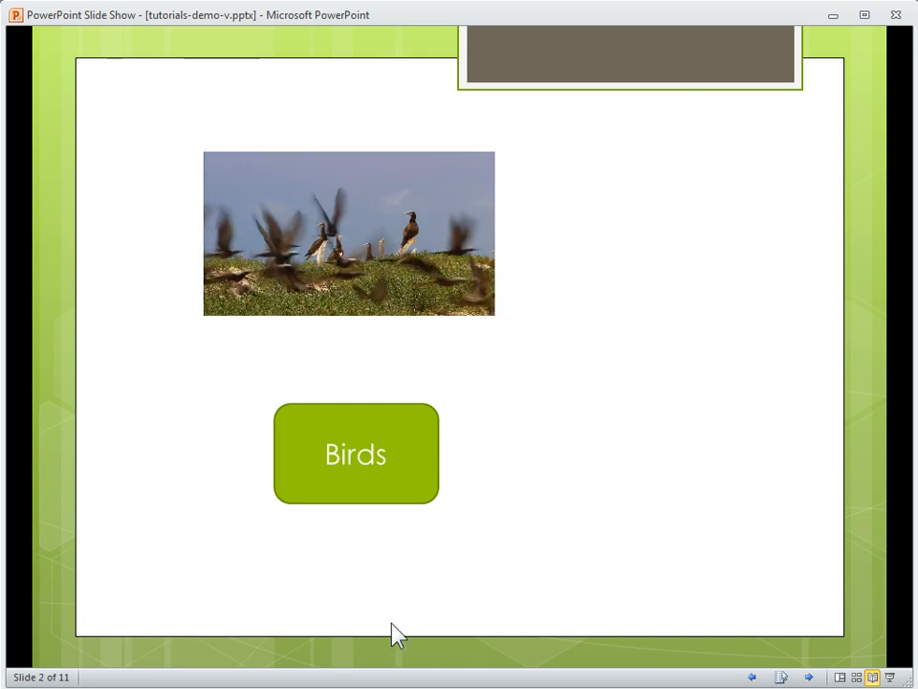